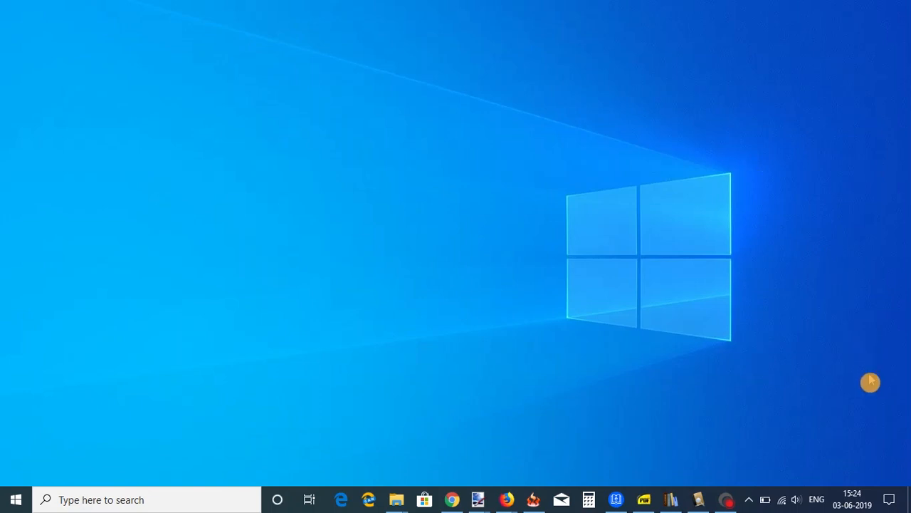
pyautogui.moveTo(892, 496)
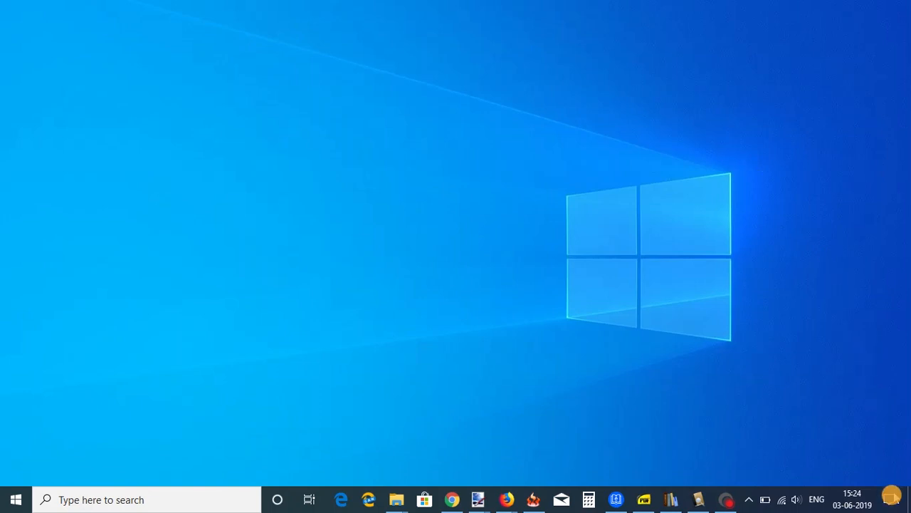
# Open the Action Center from the taskbar's right end to show the quick action tiles
pyautogui.click(891, 500)
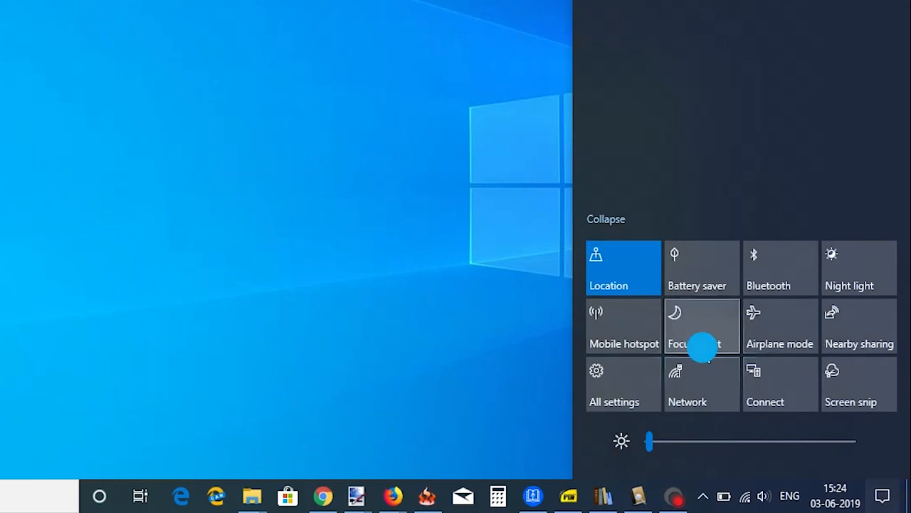
# Edit quick actions, unpin the Battery saver tile, and list addable toggles like VPN and Wi-Fi
pyautogui.rightClick(694, 335)
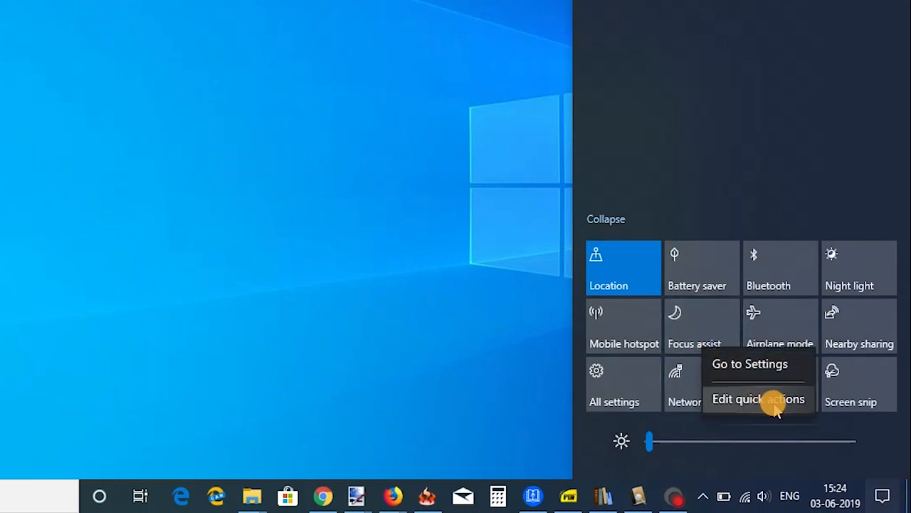
pyautogui.click(758, 399)
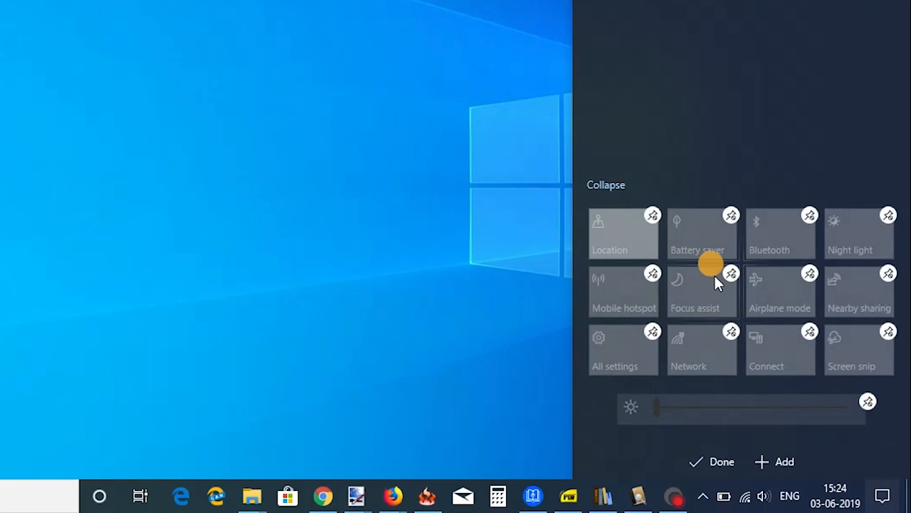
pyautogui.moveTo(729, 214)
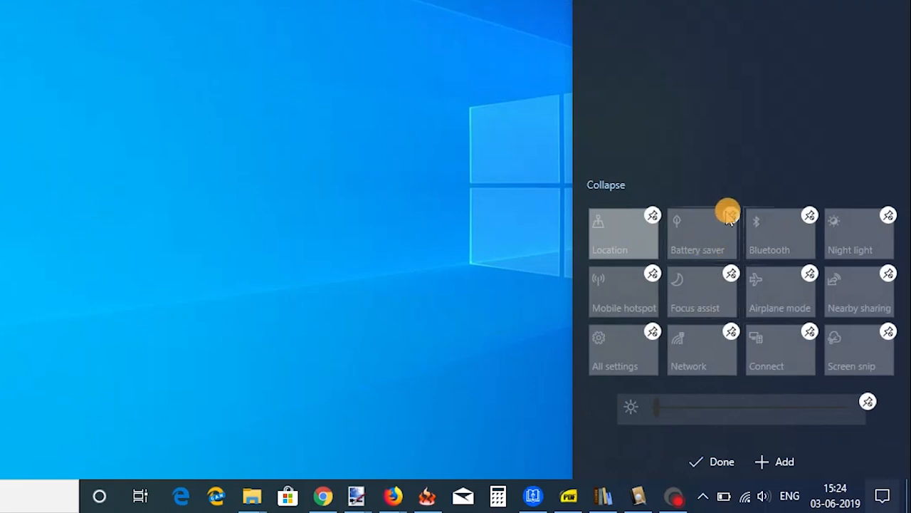
pyautogui.click(729, 214)
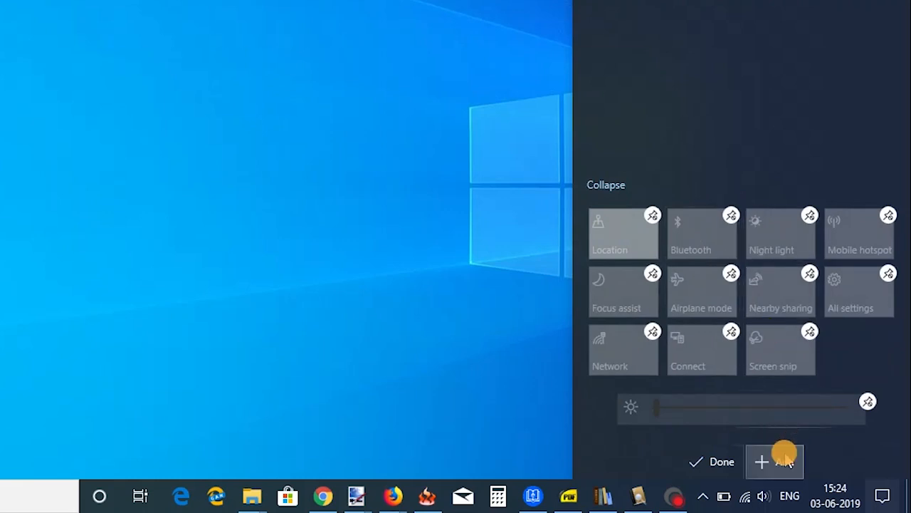
pyautogui.click(775, 461)
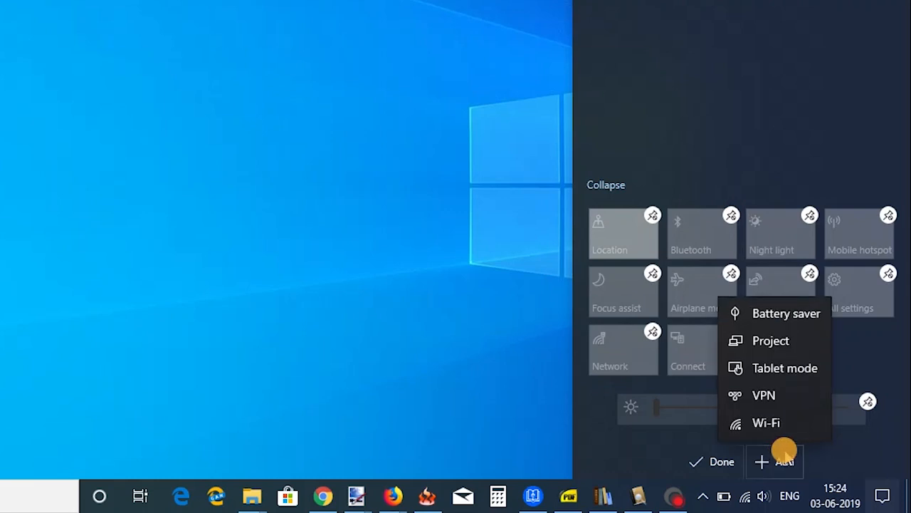